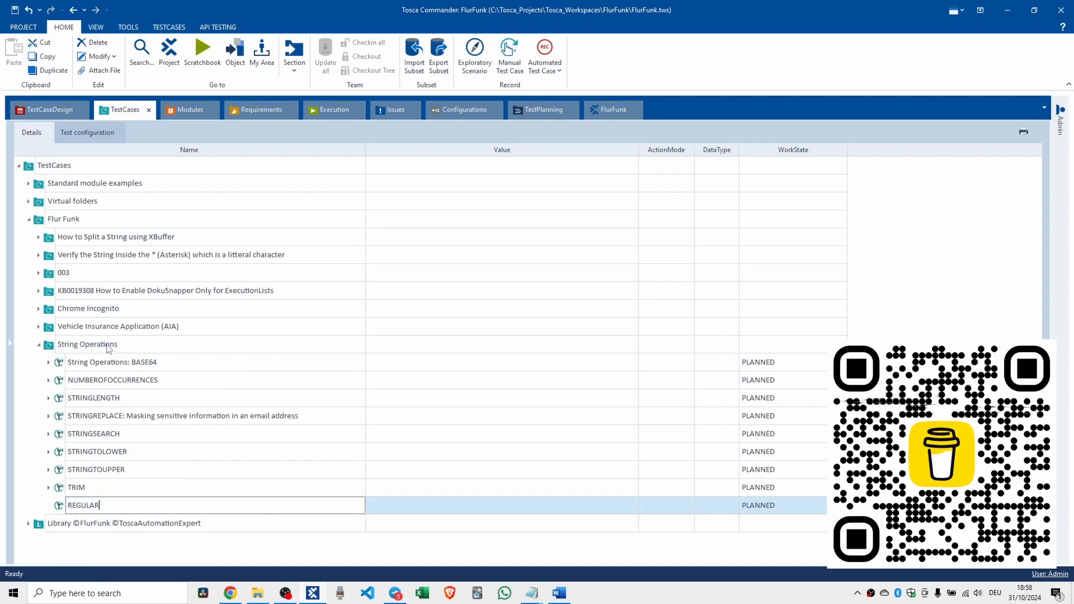
Name the test case REGULAR EXPRESSIONS and add a TBox Set Buffer step with an Email buffer.
{"action": "type", "text": "EXPRESSIONS"}
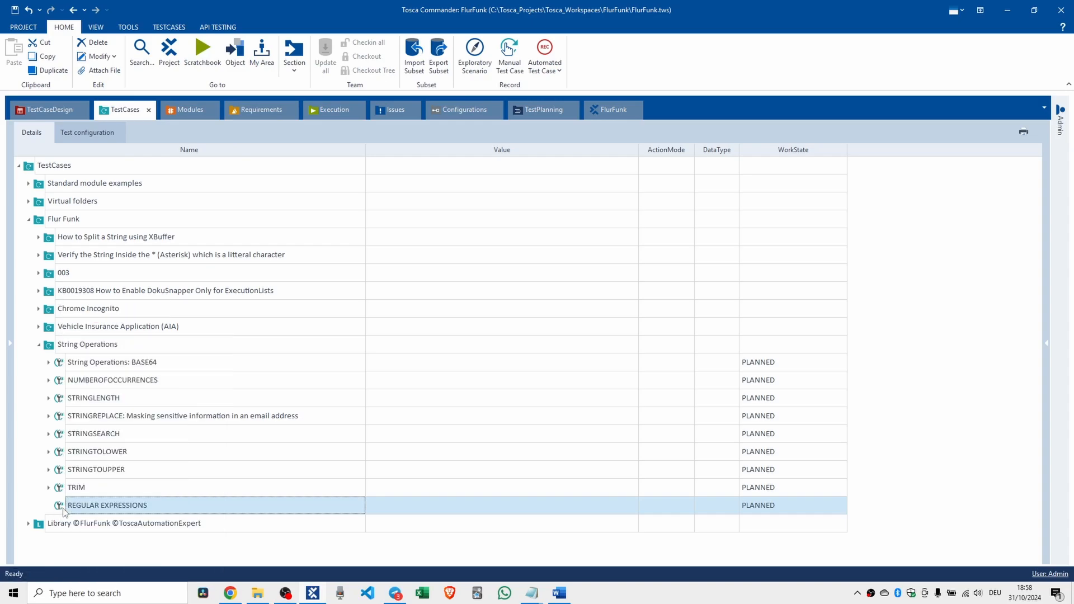
{"action": "type", "text": "tbox se"}
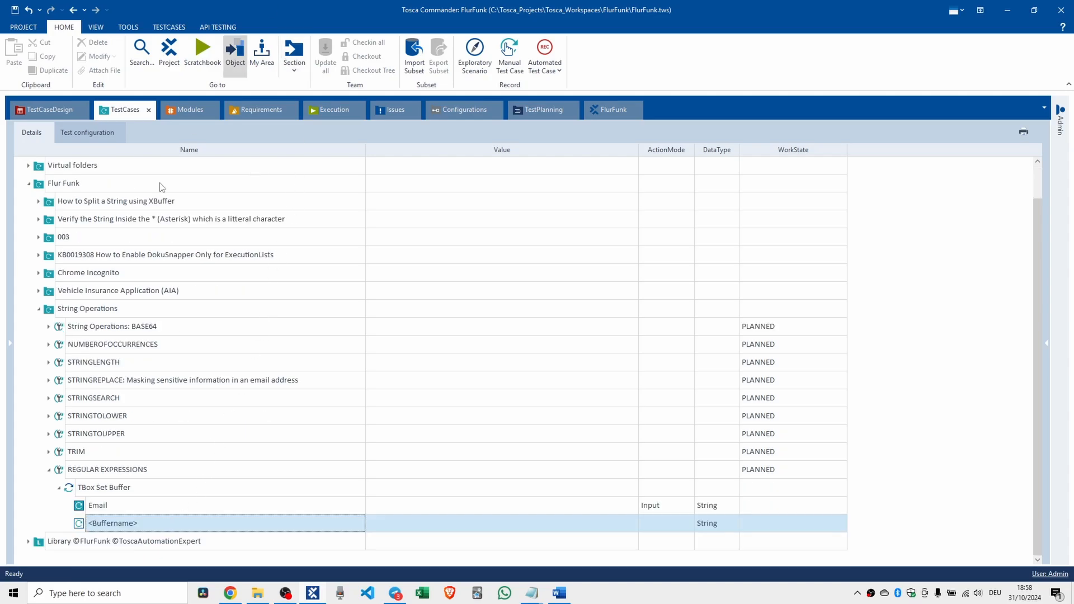
{"action": "type", "text": "IsEmailValid"}
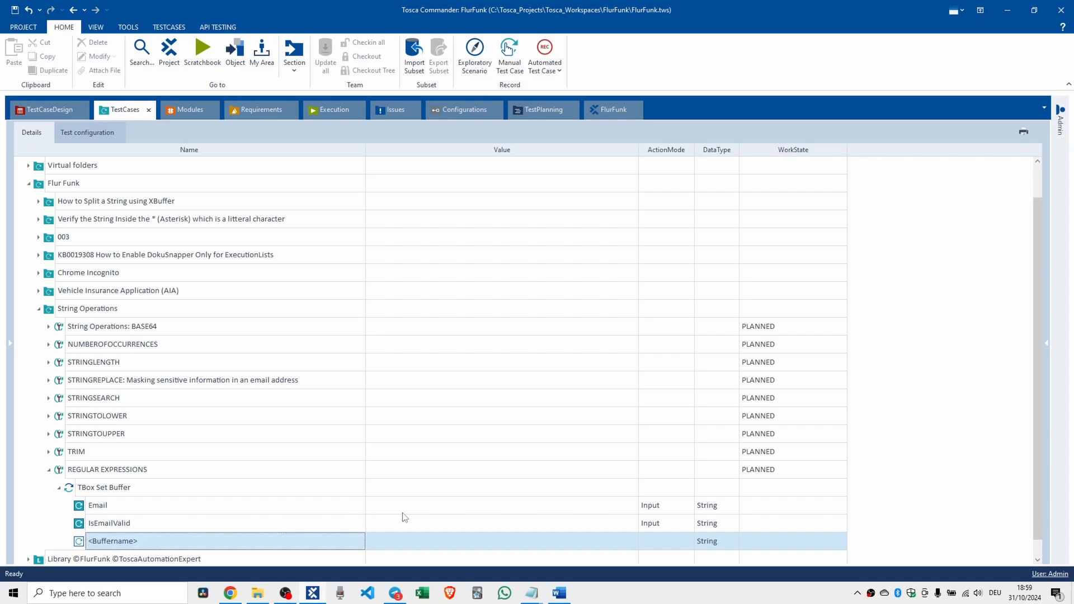
{"action": "left_click", "coordinate": [97, 504]}
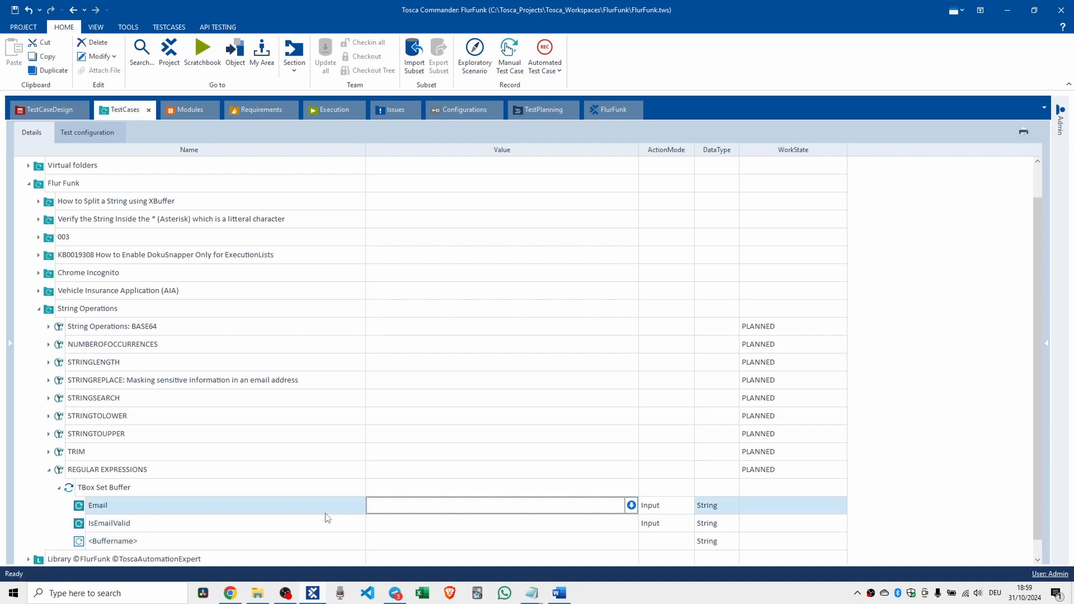
{"action": "type", "text": "test.user@"}
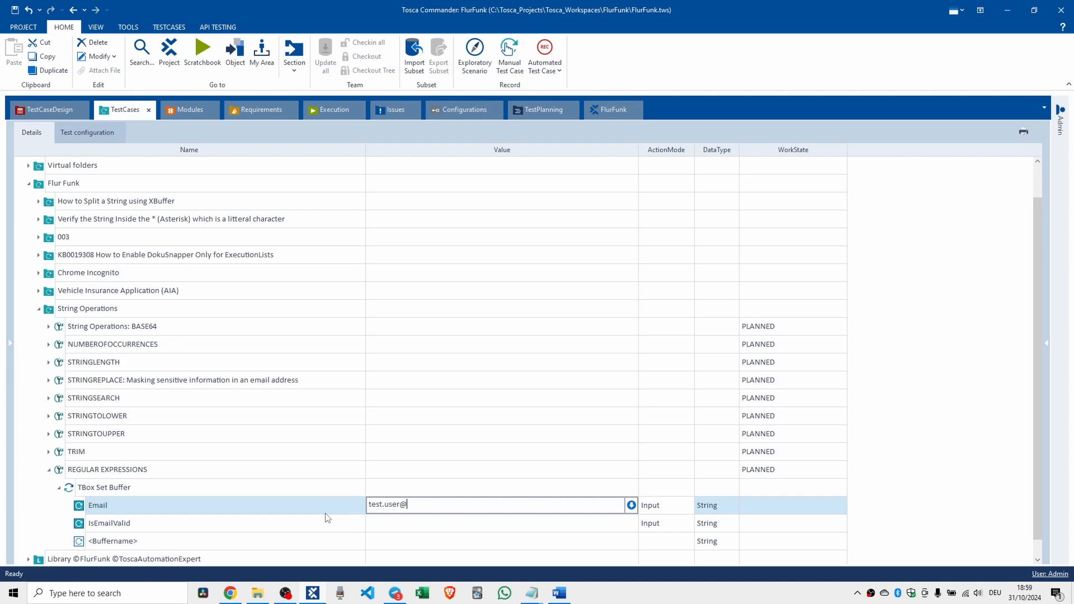
{"action": "type", "text": "example"}
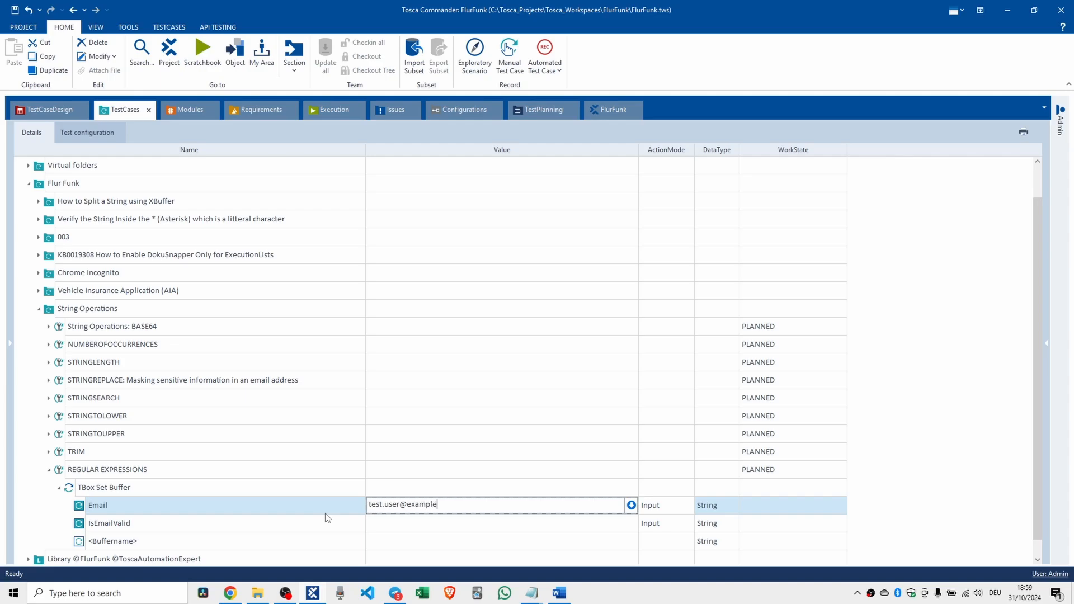
{"action": "type", "text": "."}
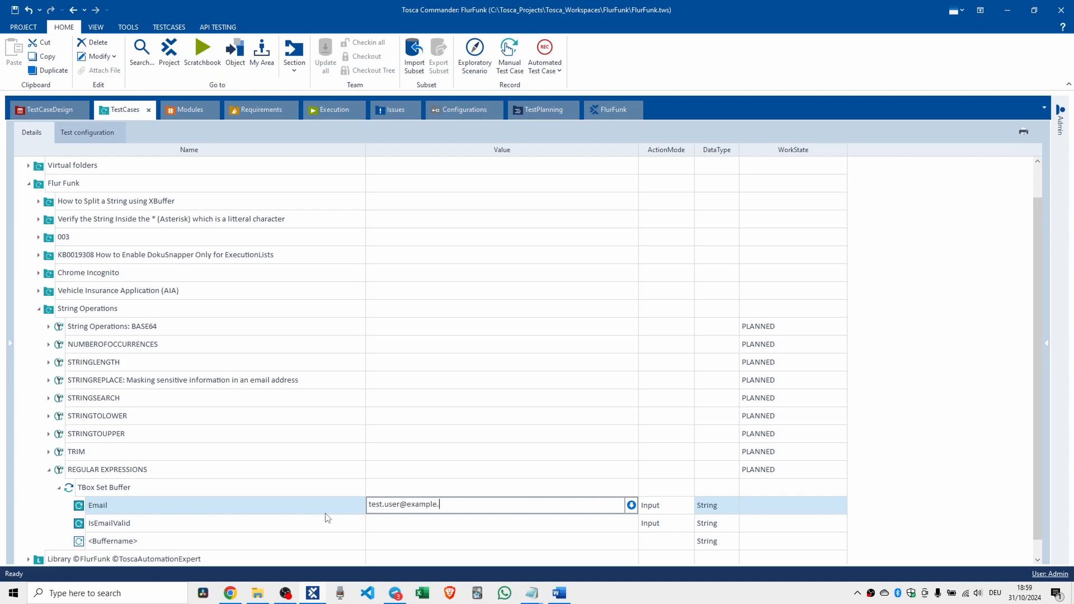
{"action": "type", "text": "com"}
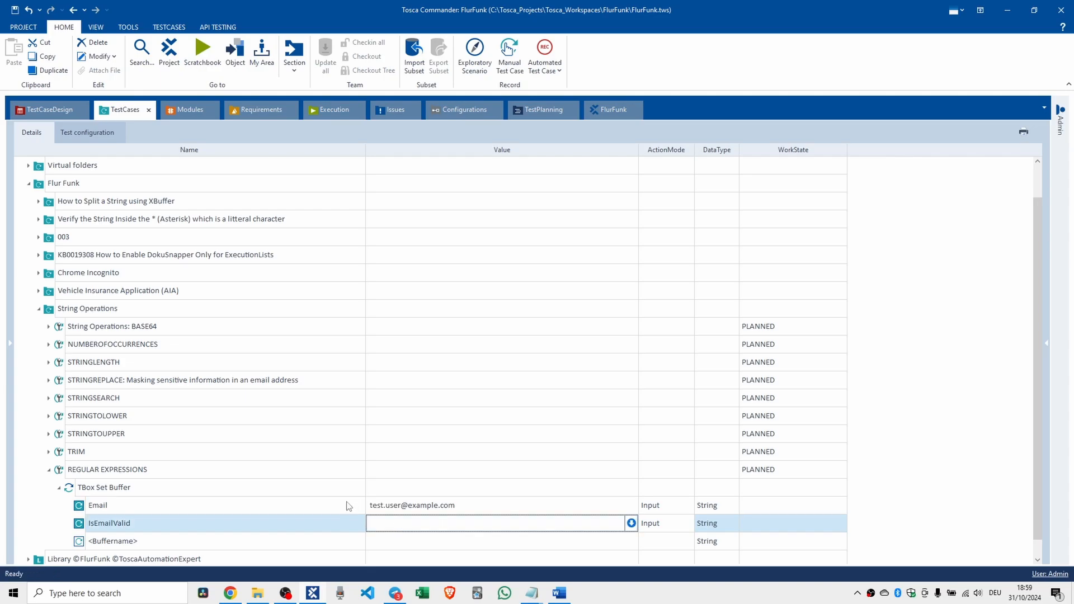
Start IsEmailValid's value with {STRINGSEARCH[ and insert the {B[Email]} buffer reference.
{"action": "type", "text": "{S"}
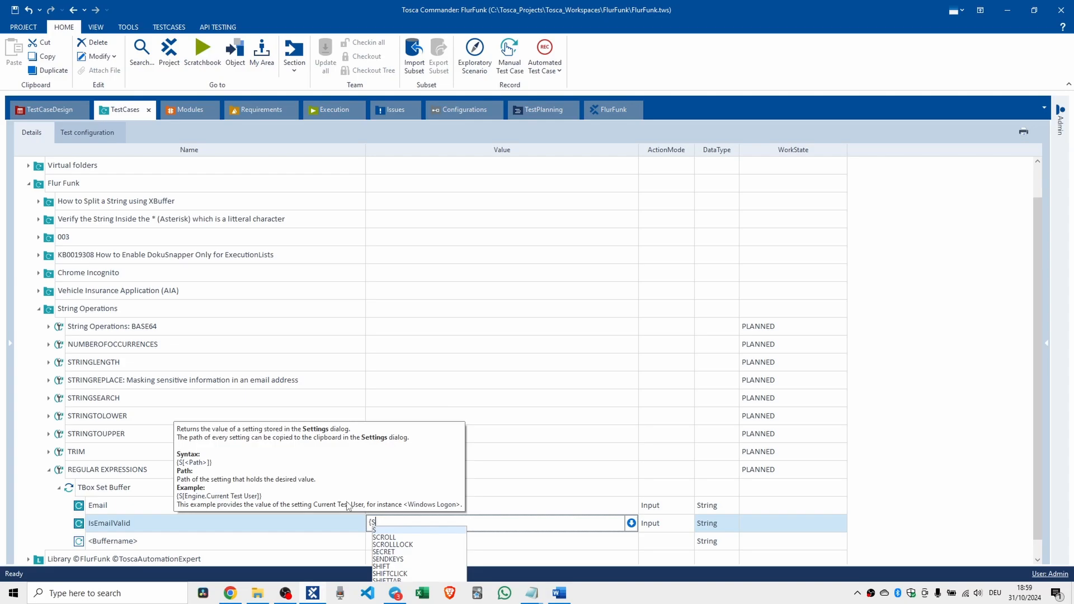
{"action": "type", "text": "tring"}
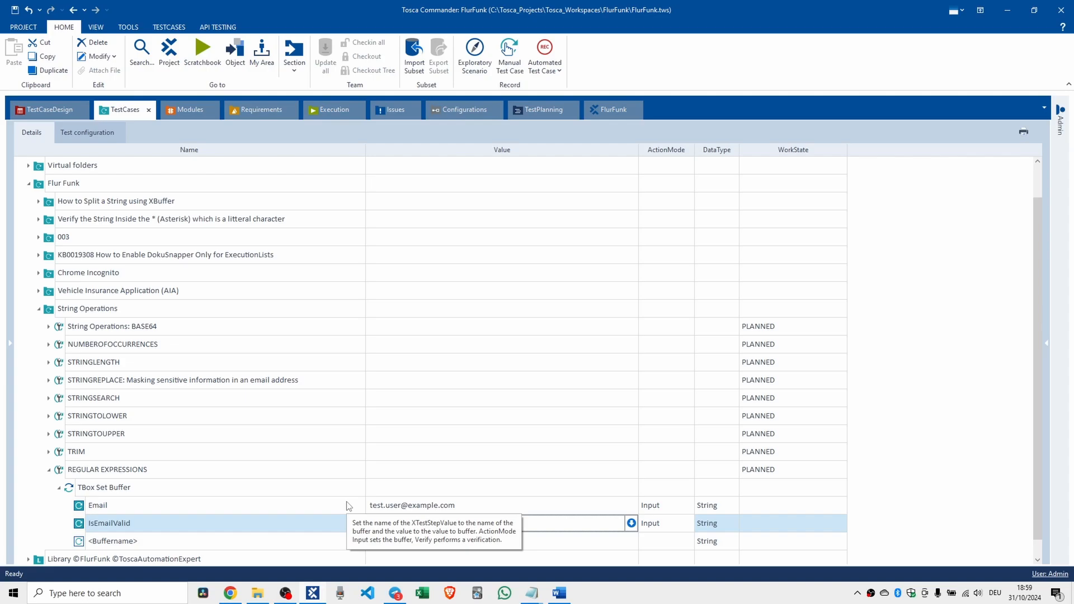
{"action": "type", "text": "{STRINGSEARCH[{B["}
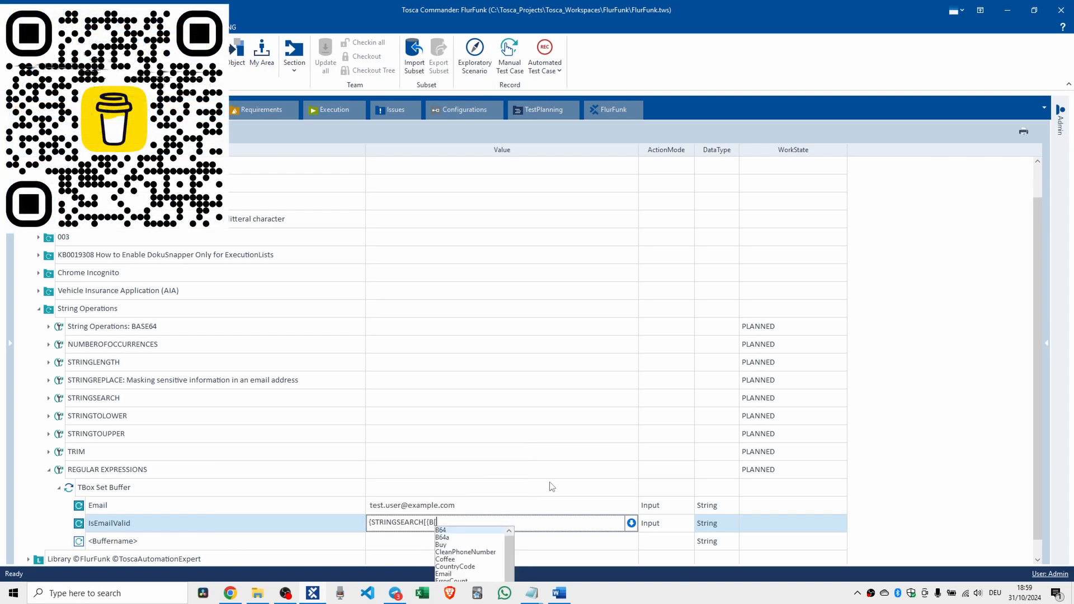
{"action": "left_click", "coordinate": [443, 574]}
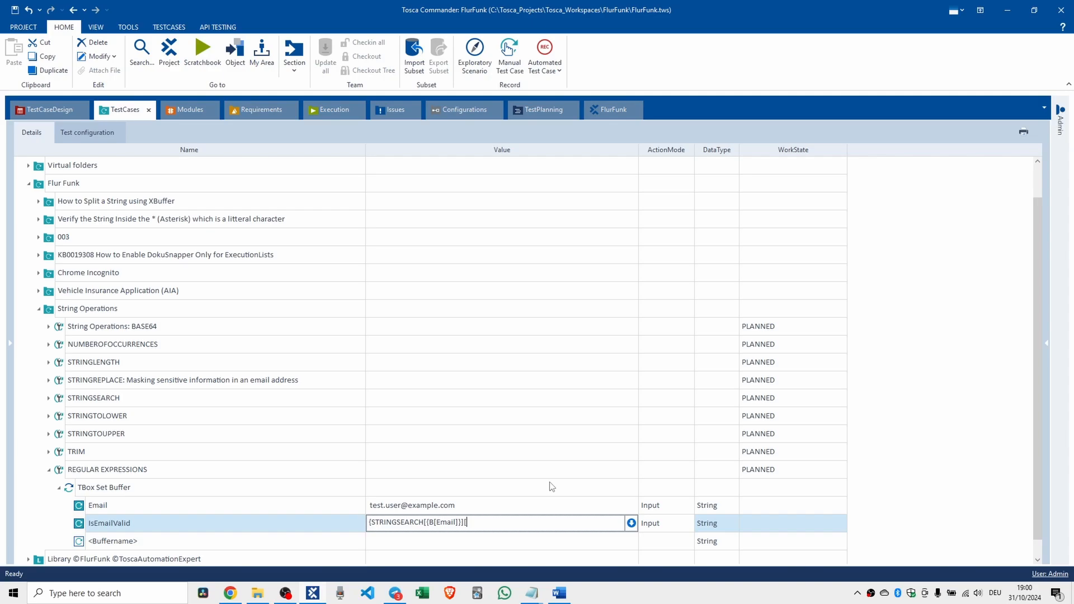
Continue the pattern with ^[\w.-]+@ for the address's local part.
{"action": "type", "text": "^"}
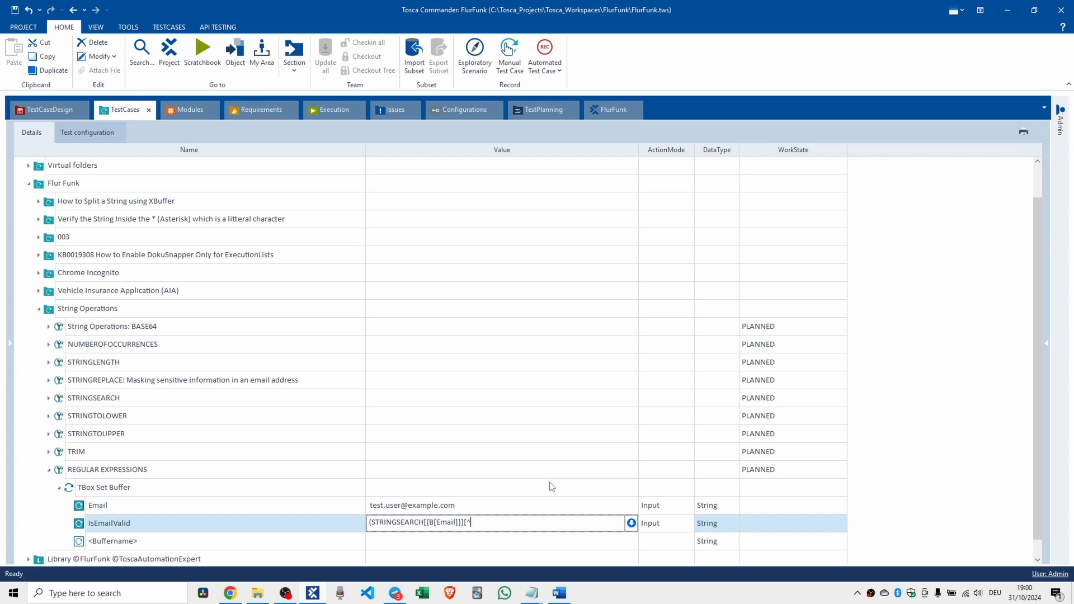
{"action": "type", "text": "["}
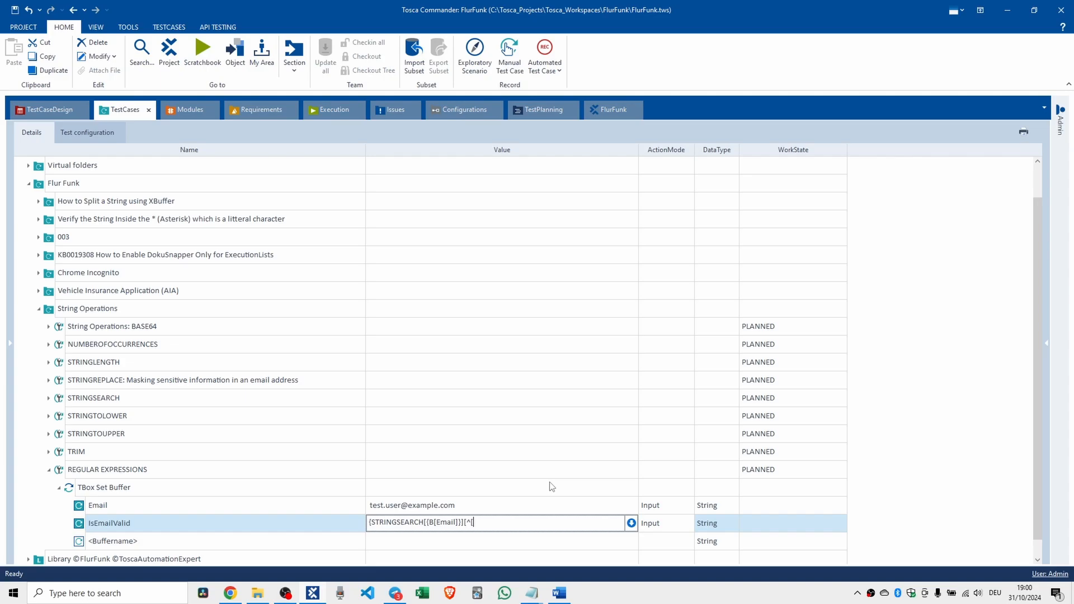
{"action": "type", "text": "\\w"}
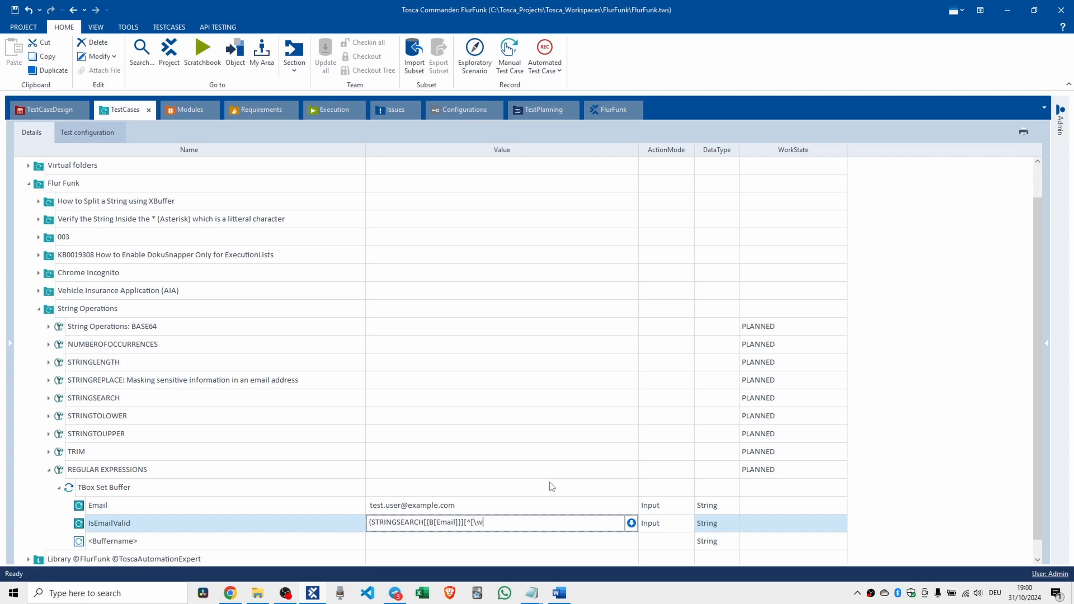
{"action": "type", "text": "."}
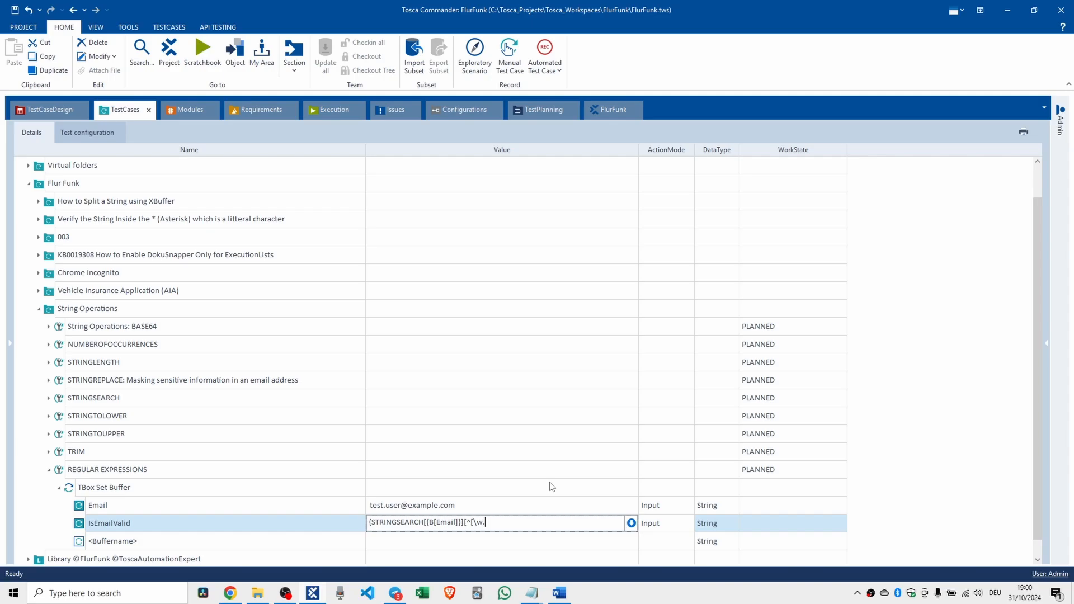
{"action": "type", "text": "-"}
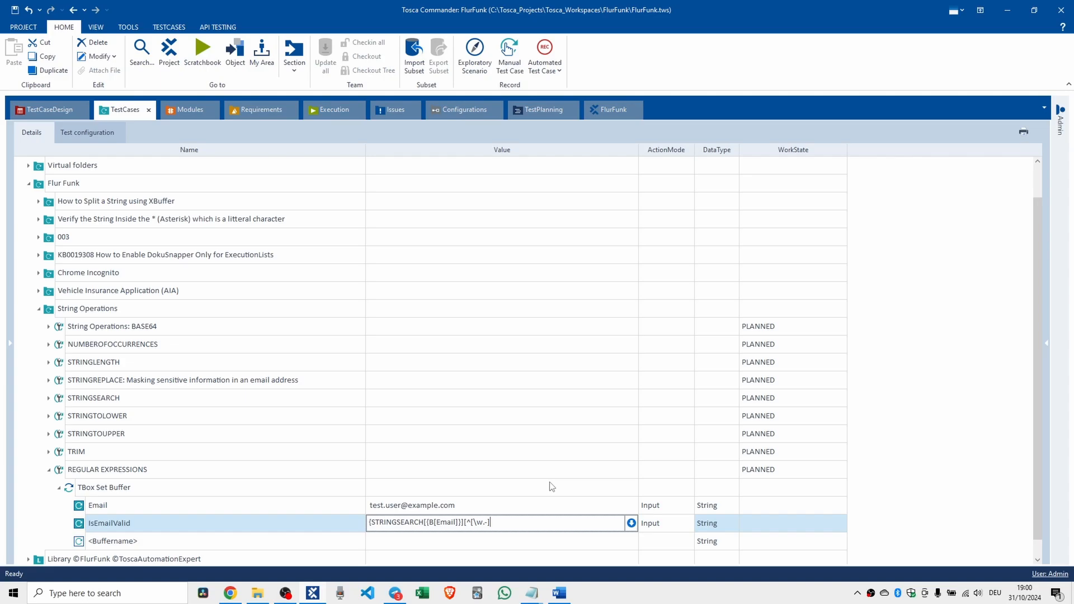
{"action": "type", "text": "+@"}
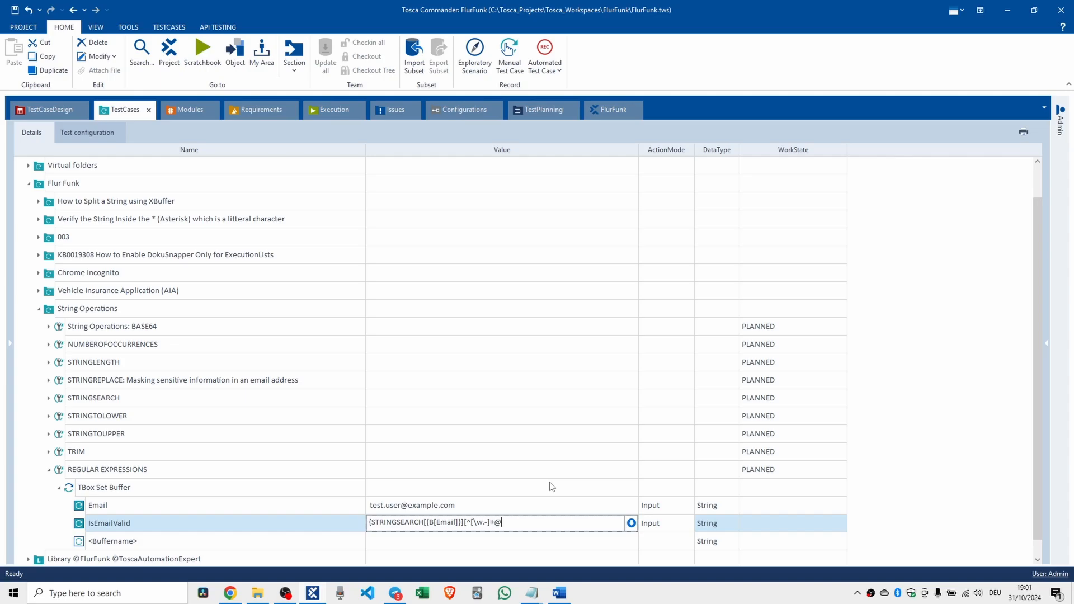
Finish the regex with [\w.-]+\.[a-zA-Z]{2,6}$ to complete the STRINGSEARCH expression.
{"action": "type", "text": "[<"}
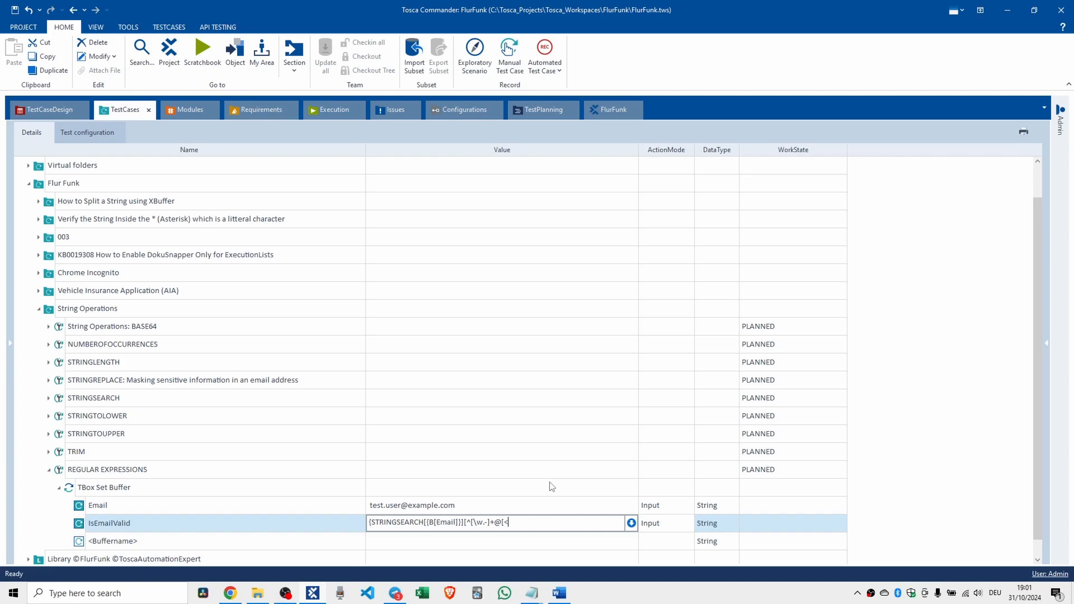
{"action": "key", "text": "Backspace"}
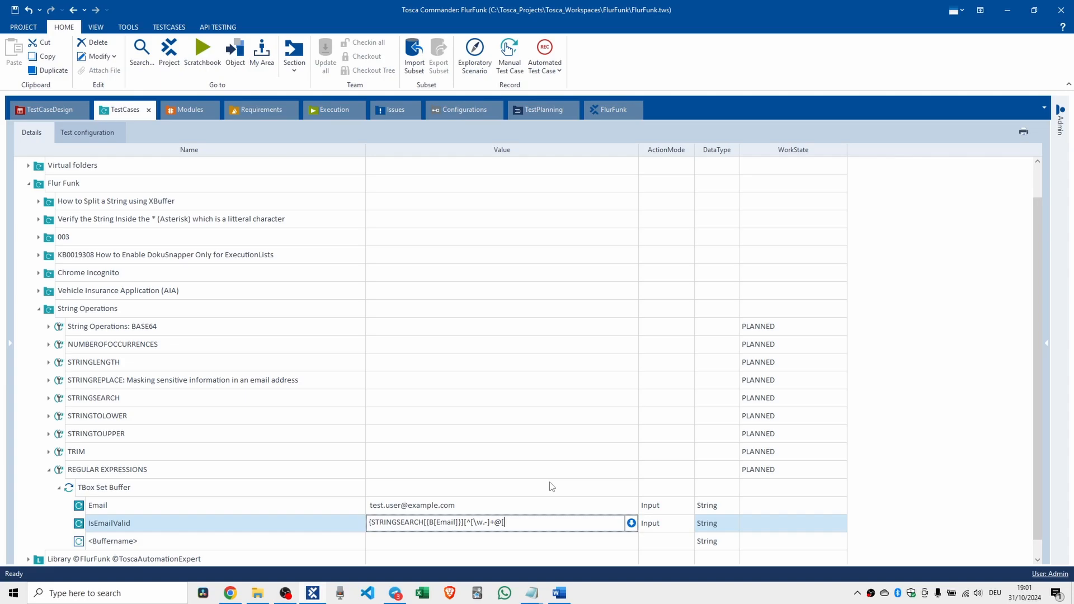
{"action": "type", "text": "[\\w.-"}
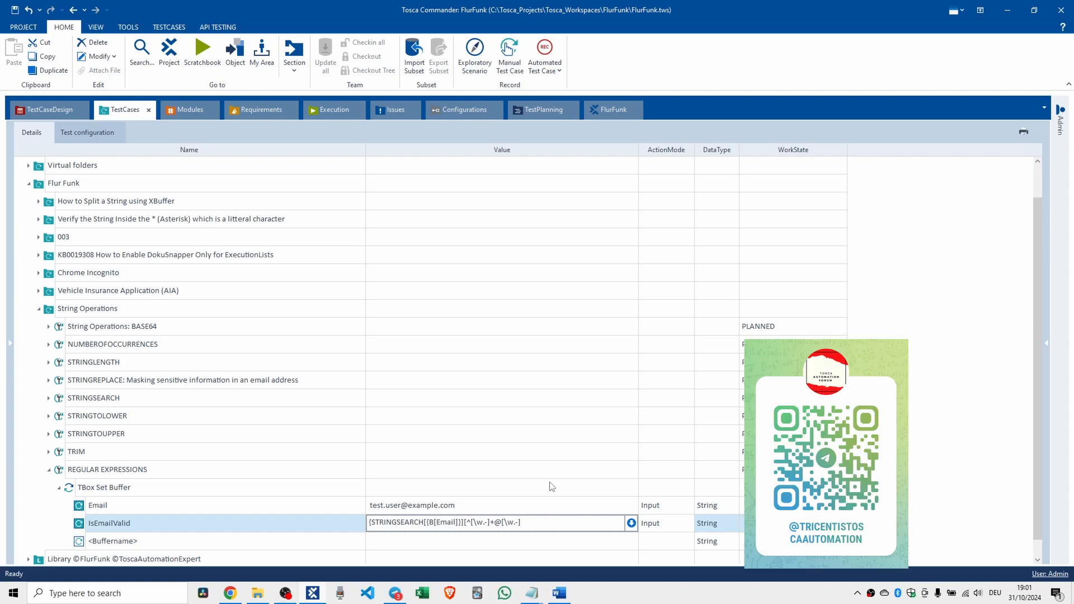
{"action": "type", "text": "+\\.["}
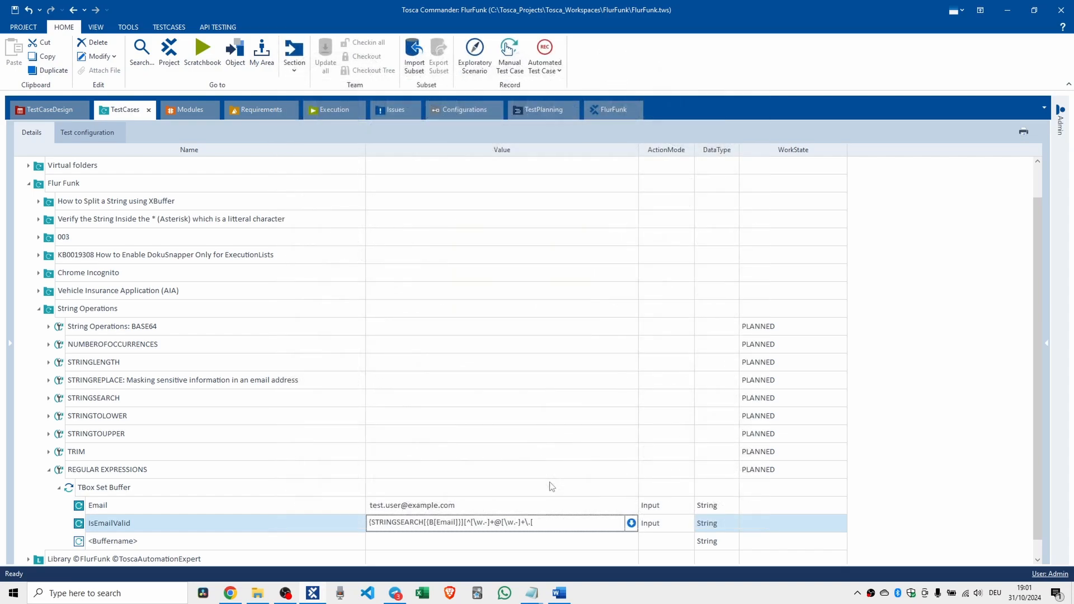
{"action": "type", "text": "a-"}
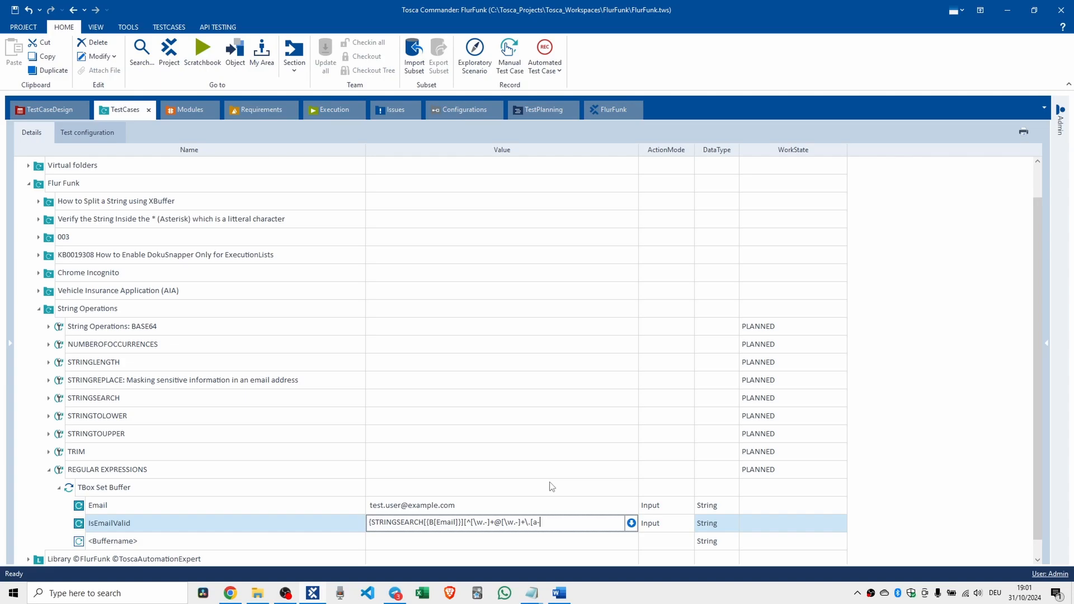
{"action": "type", "text": "z"}
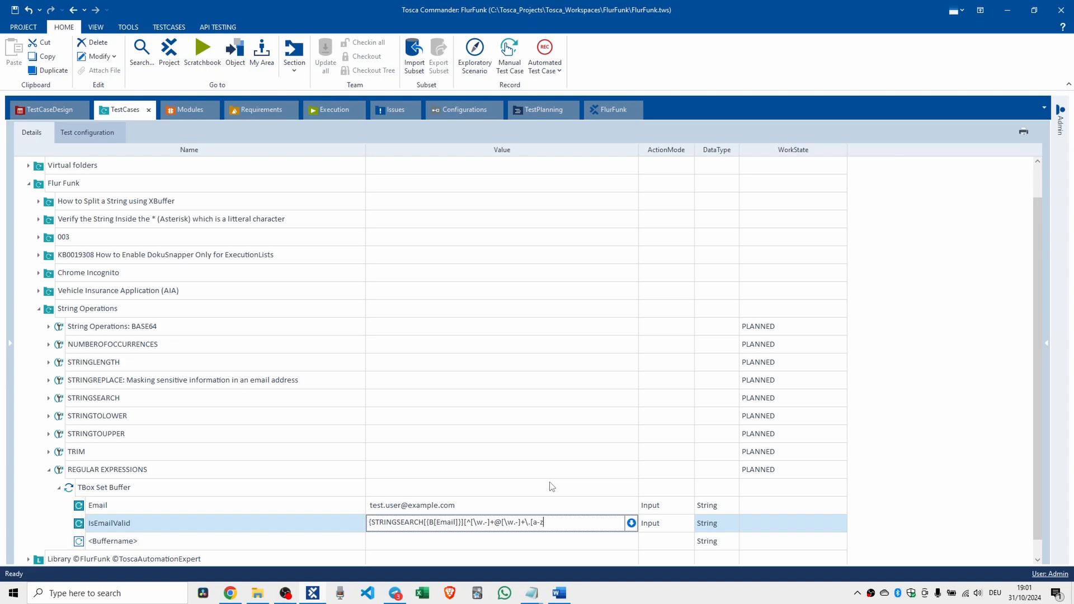
{"action": "type", "text": "A-"}
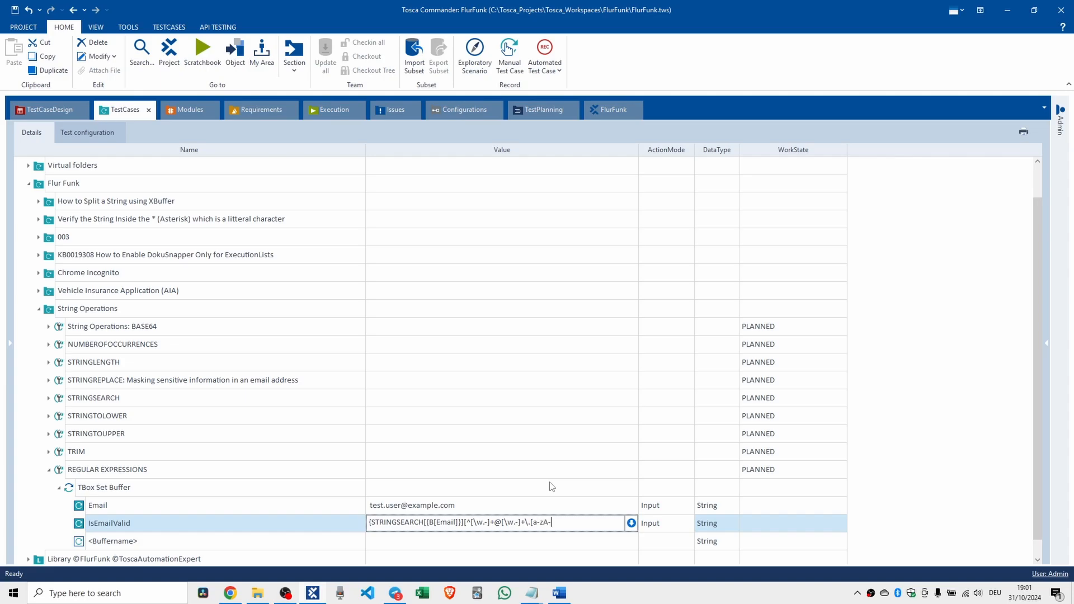
{"action": "type", "text": "Z]{2,6"}
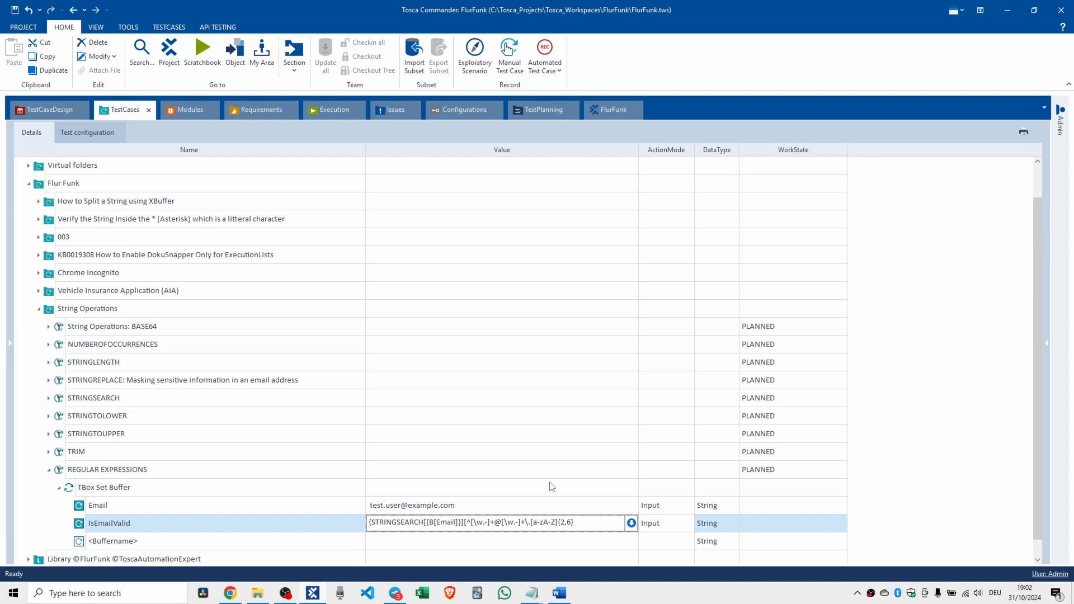
{"action": "type", "text": "$]}"}
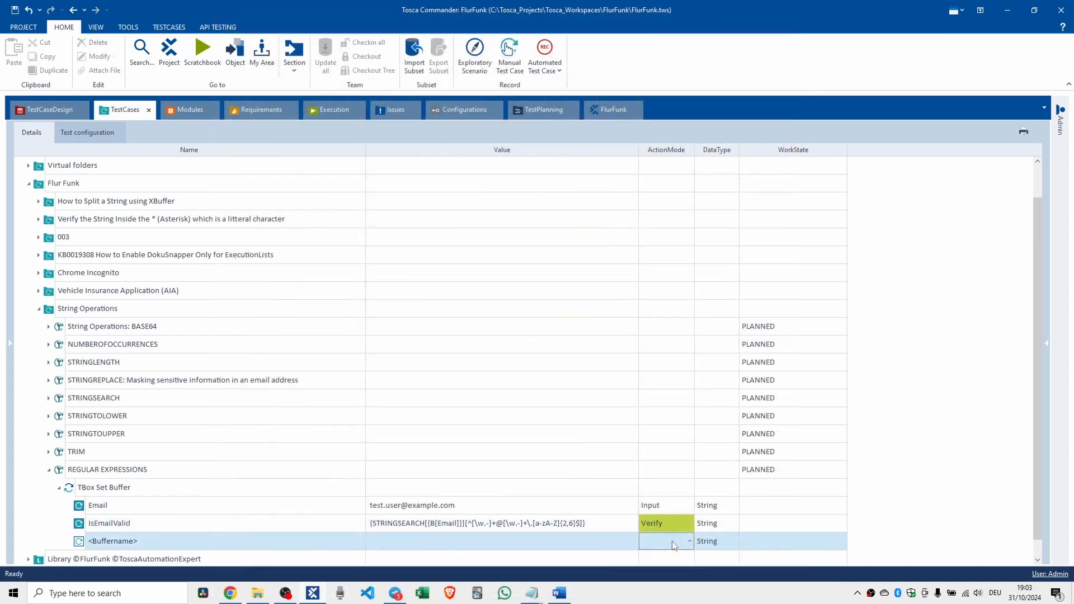
Run the TBox Set Buffer step in ScratchBook with IsEmailValid in Verify mode.
{"action": "left_click", "coordinate": [103, 487]}
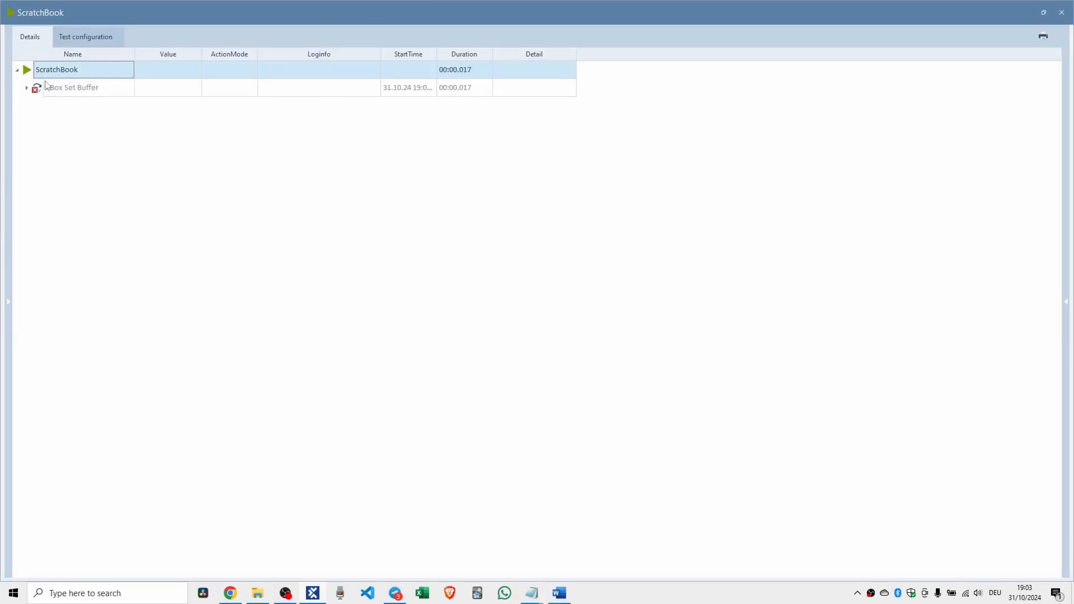
Expand the failed run's results and inspect the Email and IsEmailValid log entries.
{"action": "left_click", "coordinate": [27, 88]}
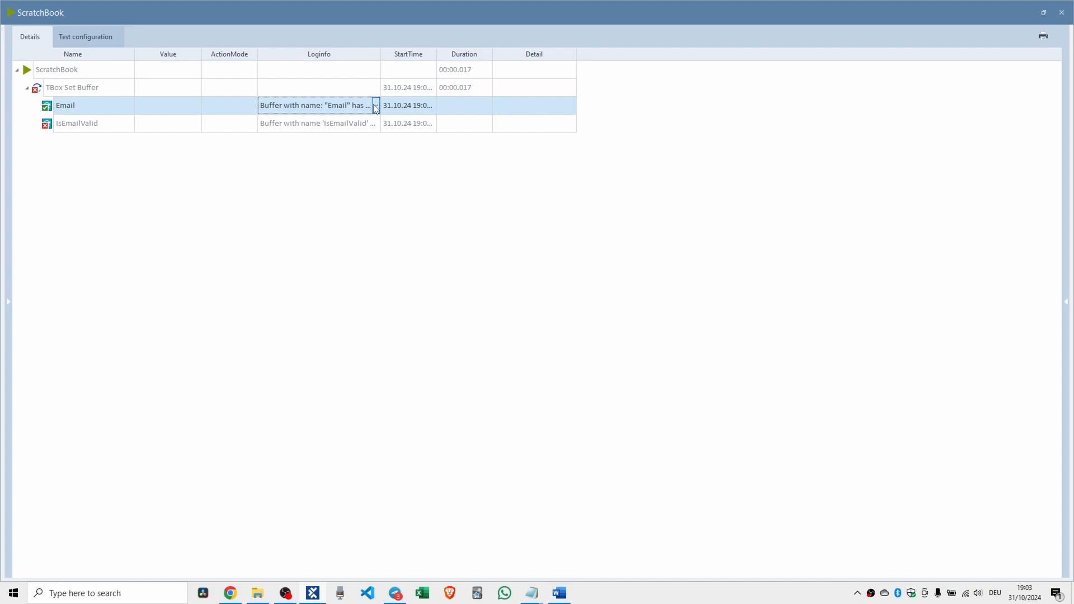
{"action": "left_click", "coordinate": [376, 105]}
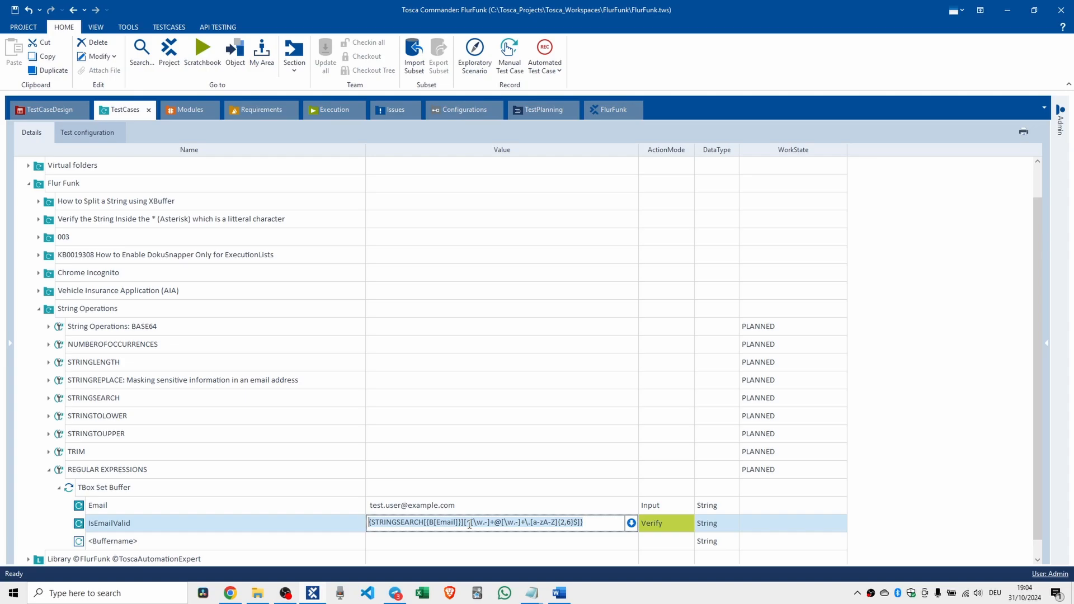
Launch Notepad and copy the IsEmailValid STRINGSEARCH expression into it.
{"action": "type", "text": "note"}
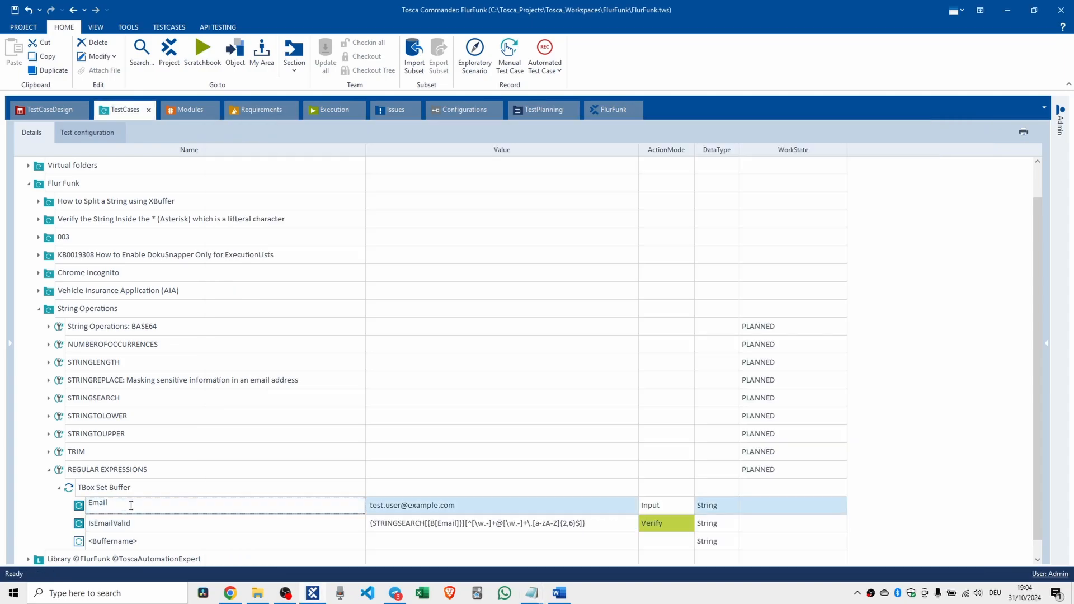
{"action": "left_click", "coordinate": [110, 522]}
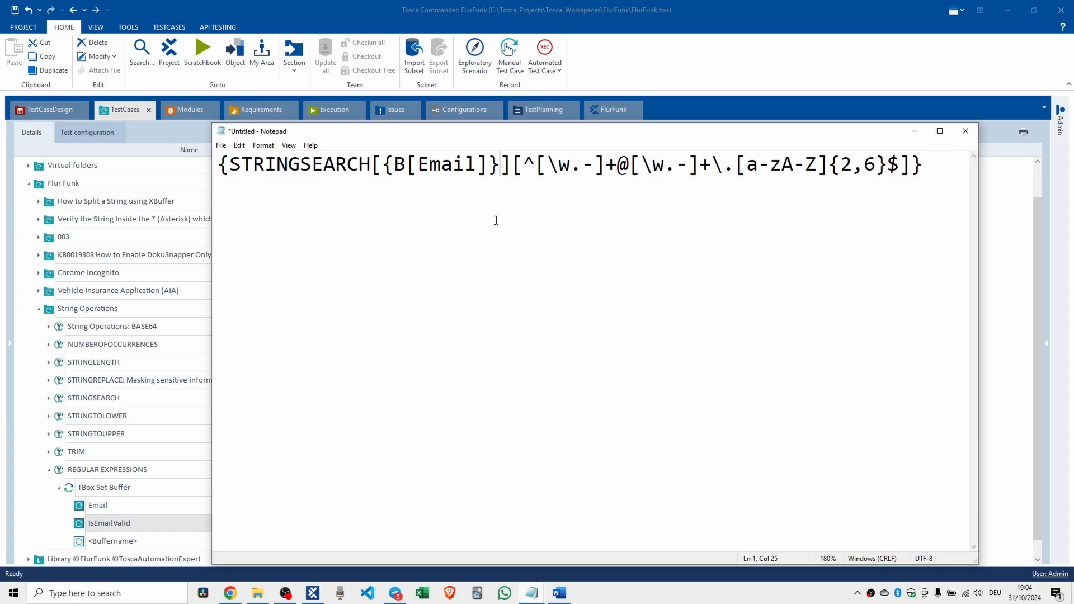
{"action": "mouse_move", "coordinate": [506, 175]}
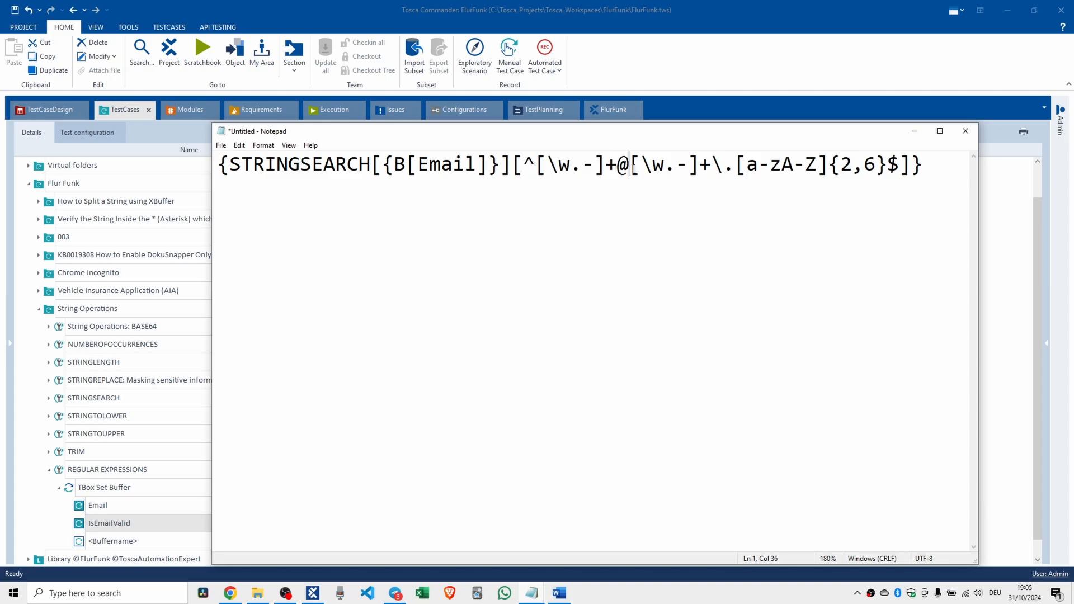
Check the bracket groups after the @ sign and before the letter range, then close the note.
{"action": "double_click", "coordinate": [652, 165]}
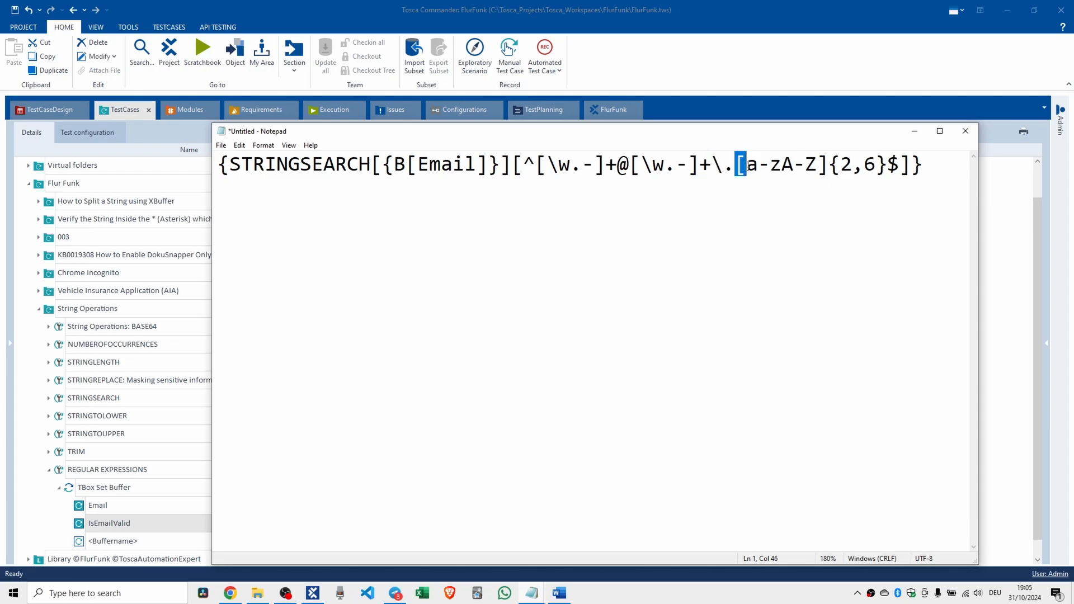
{"action": "left_click_drag", "start_coordinate": [743, 164], "coordinate": [816, 165]}
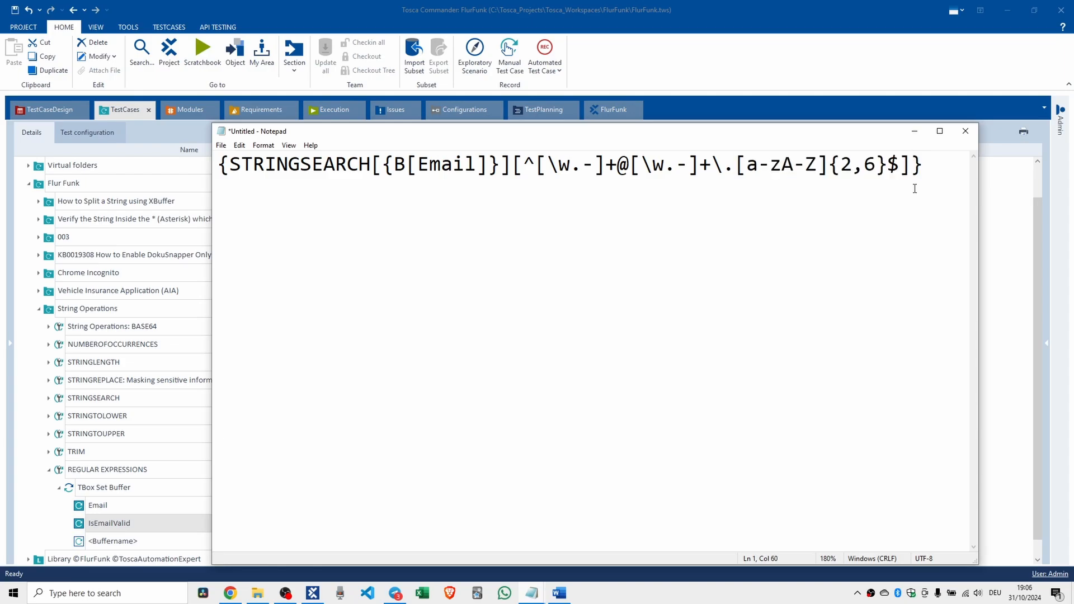
{"action": "key", "text": "ctrl+a"}
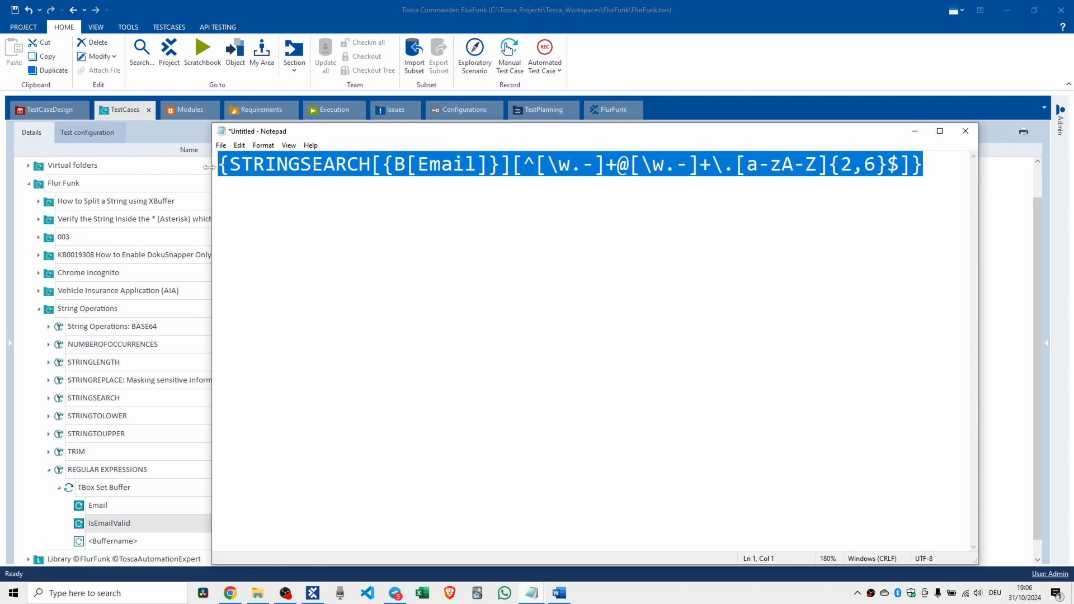
{"action": "left_click", "coordinate": [966, 131]}
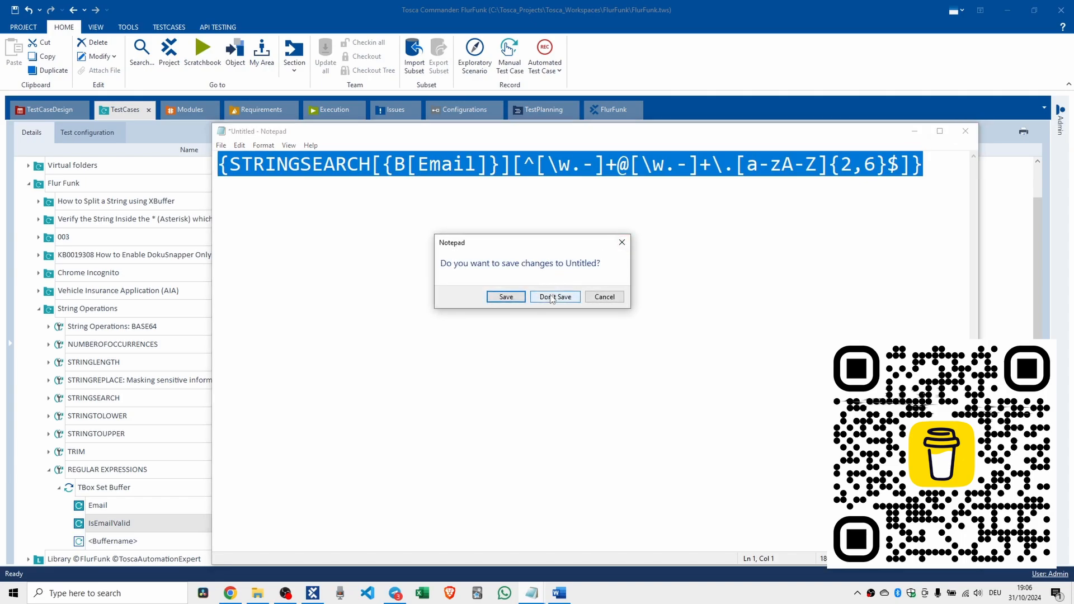
Discard the note and switch IsEmailValid's action mode from Verify to Input.
{"action": "left_click", "coordinate": [555, 297]}
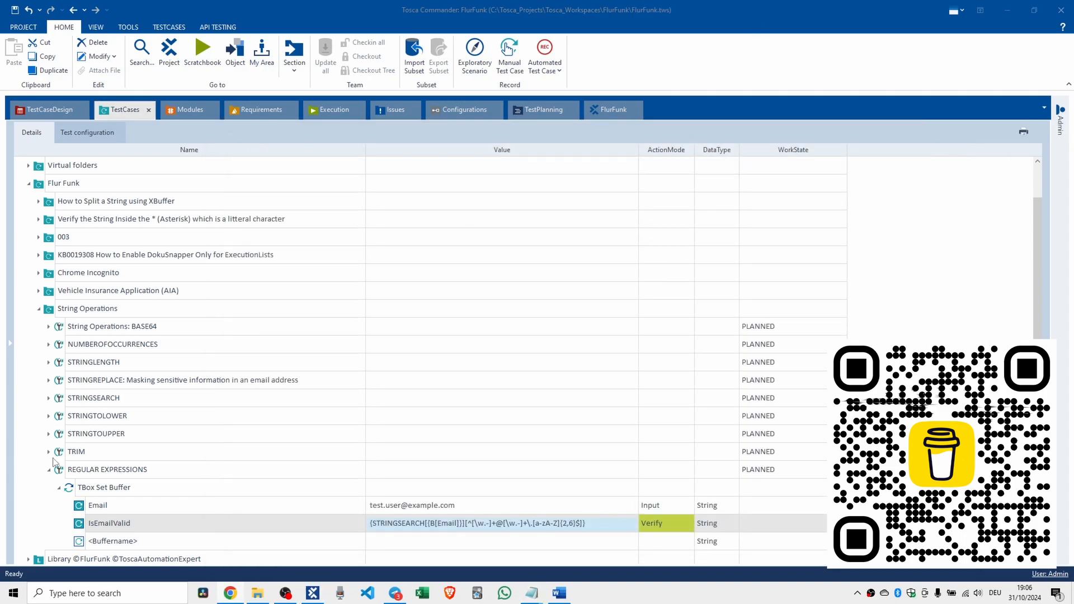
{"action": "left_click", "coordinate": [661, 523]}
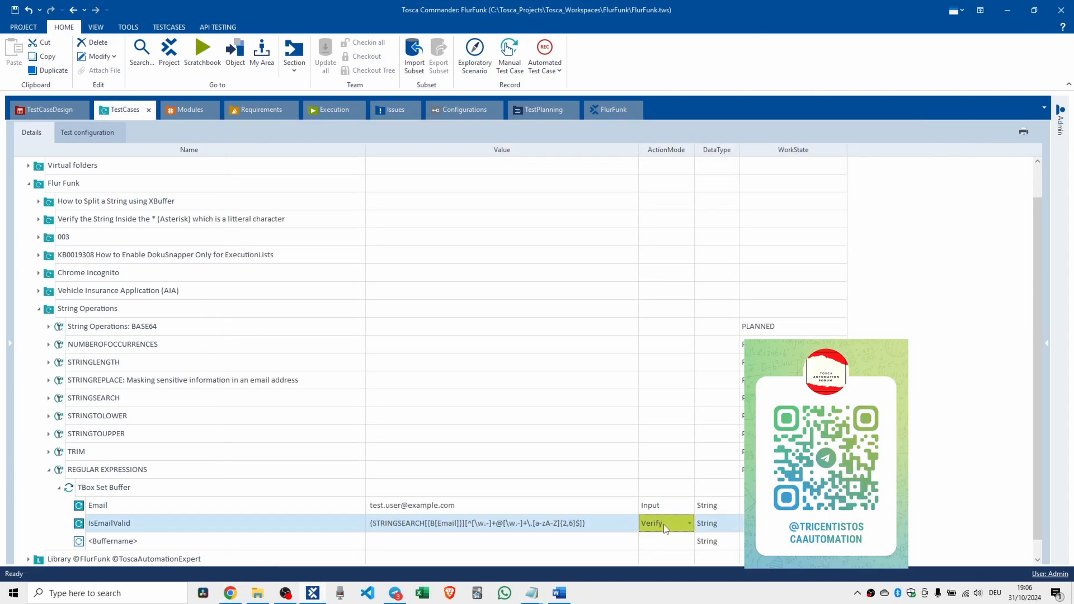
{"action": "left_click", "coordinate": [688, 522]}
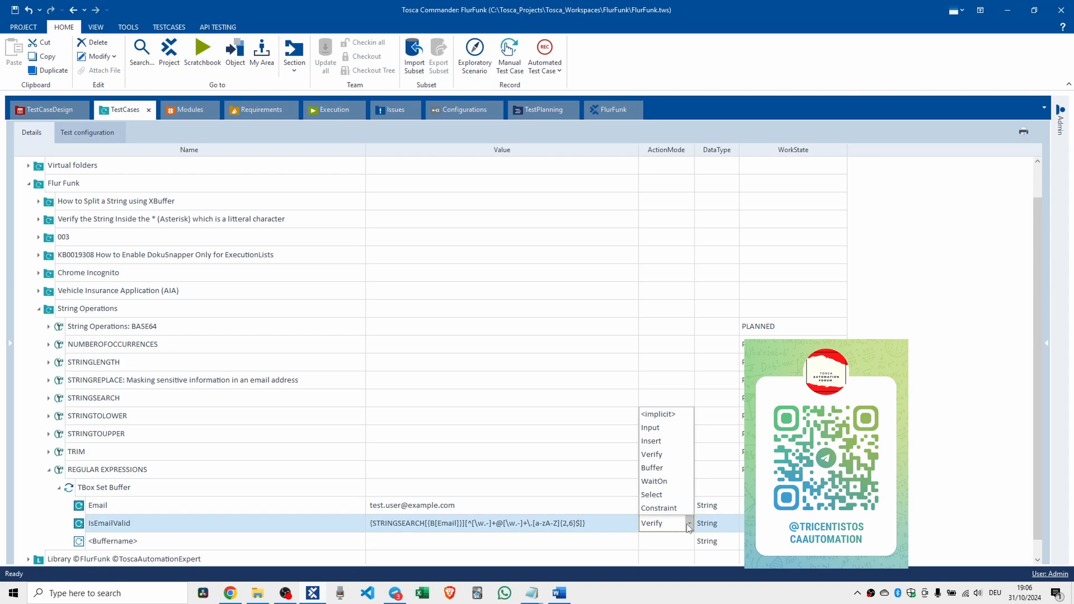
{"action": "left_click", "coordinate": [650, 426]}
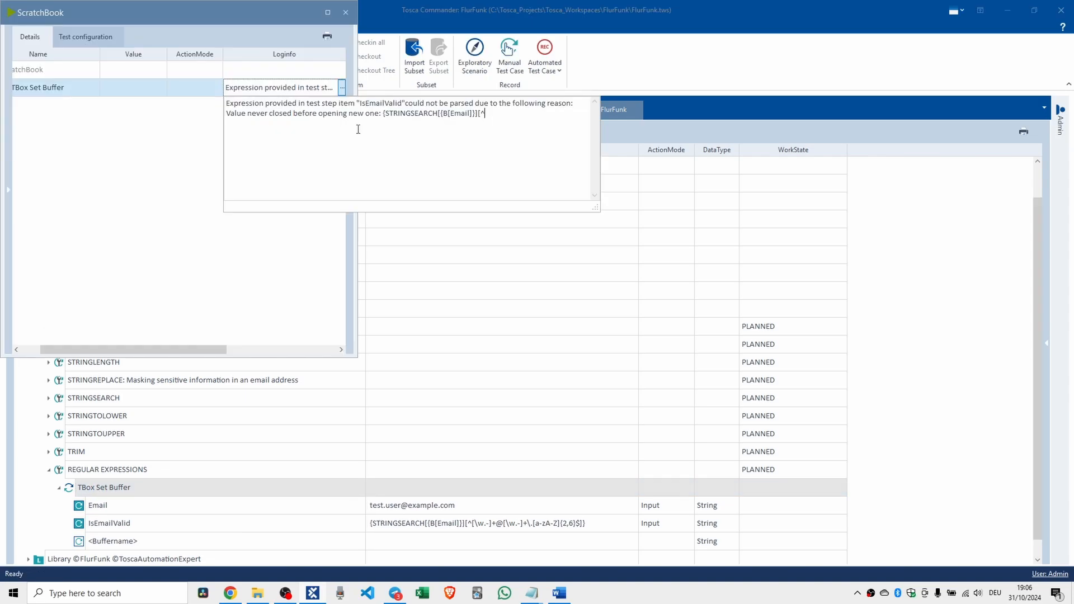
{"action": "mouse_move", "coordinate": [396, 130]}
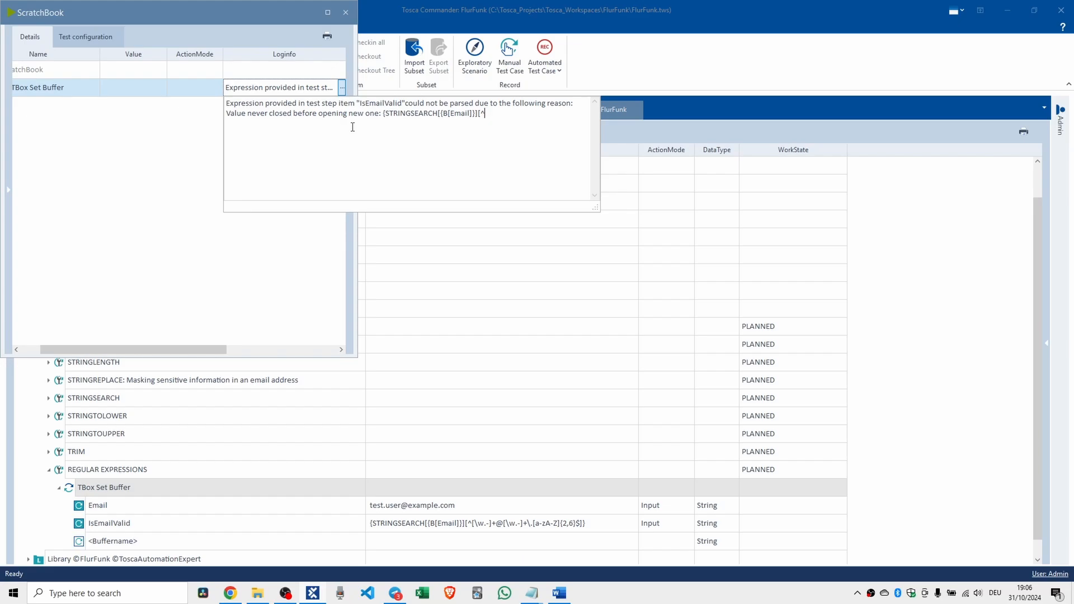
Leave the ScratchBook results after reading the unclosed-value parse error for IsEmailValid.
{"action": "left_click", "coordinate": [345, 12]}
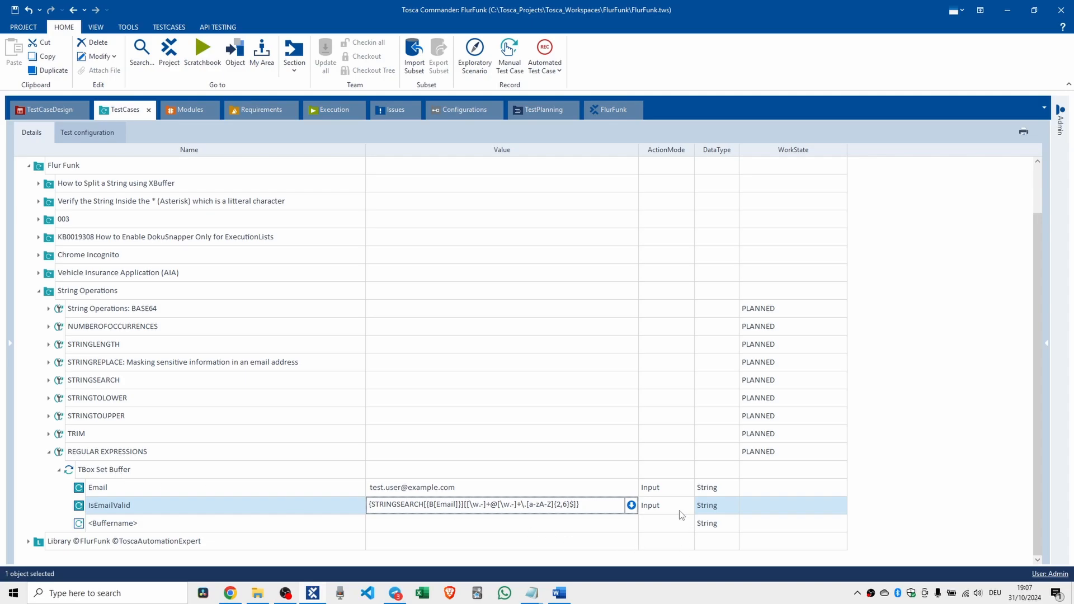
Commit the IsEmailValid pattern without its leading caret before rerunning the step.
{"action": "left_click", "coordinate": [664, 505]}
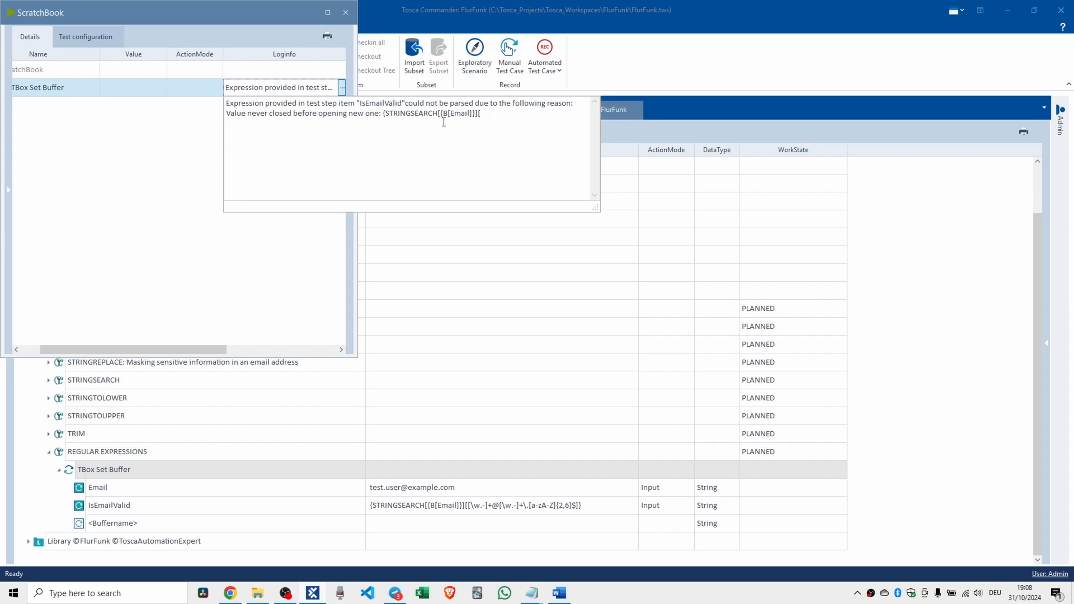
{"action": "mouse_move", "coordinate": [466, 121]}
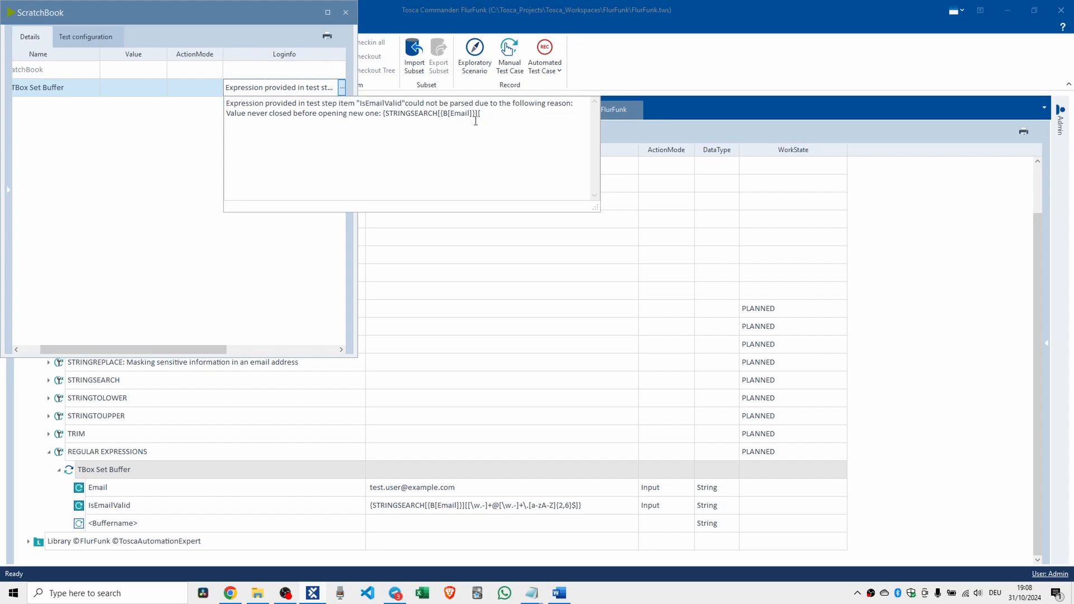
Leave the Loginfo error details to rewrite IsEmailValid with a plain [Email] reference.
{"action": "left_click", "coordinate": [328, 12]}
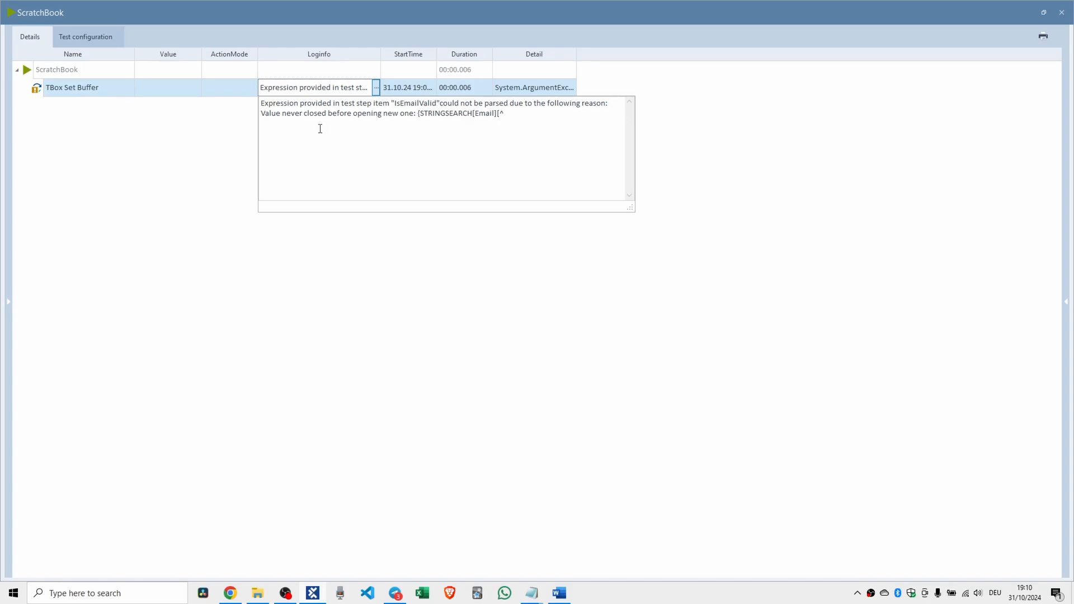
{"action": "mouse_move", "coordinate": [414, 132]}
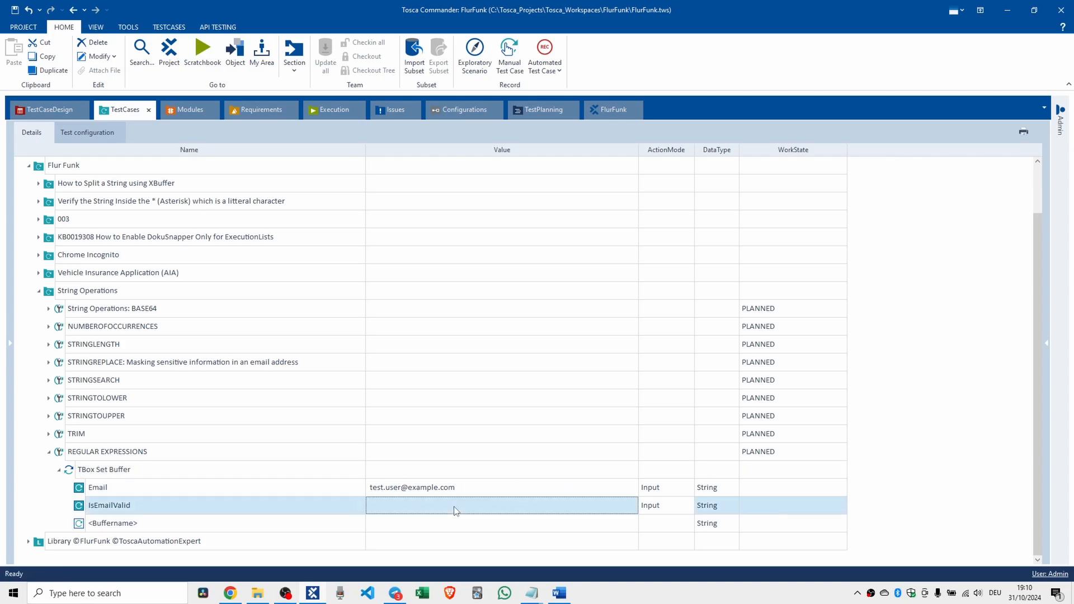
Set IsEmailValid to {STRINGSEARCH[Email][<^[\w.-]+@[\w.-]+\.[a-zA-Z]{2,6}$]} and commit it for the rerun.
{"action": "type", "text": "{STRINGSEARCH[Email][<^[\\w.-]+@[\\w.-]+\\.[a-zA-Z]{2,6}$]}"}
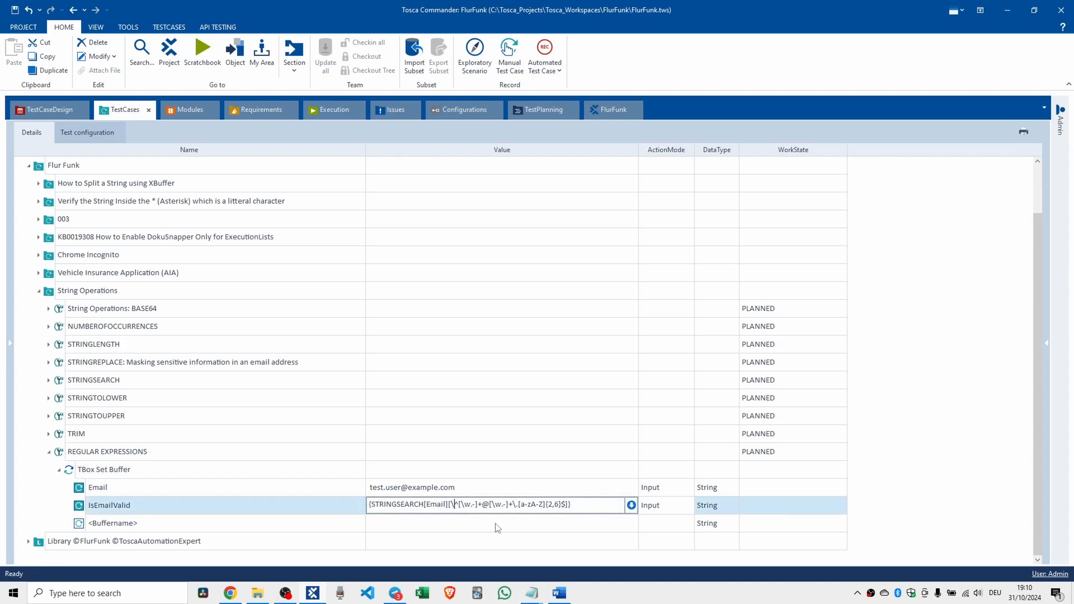
{"action": "left_click", "coordinate": [103, 469]}
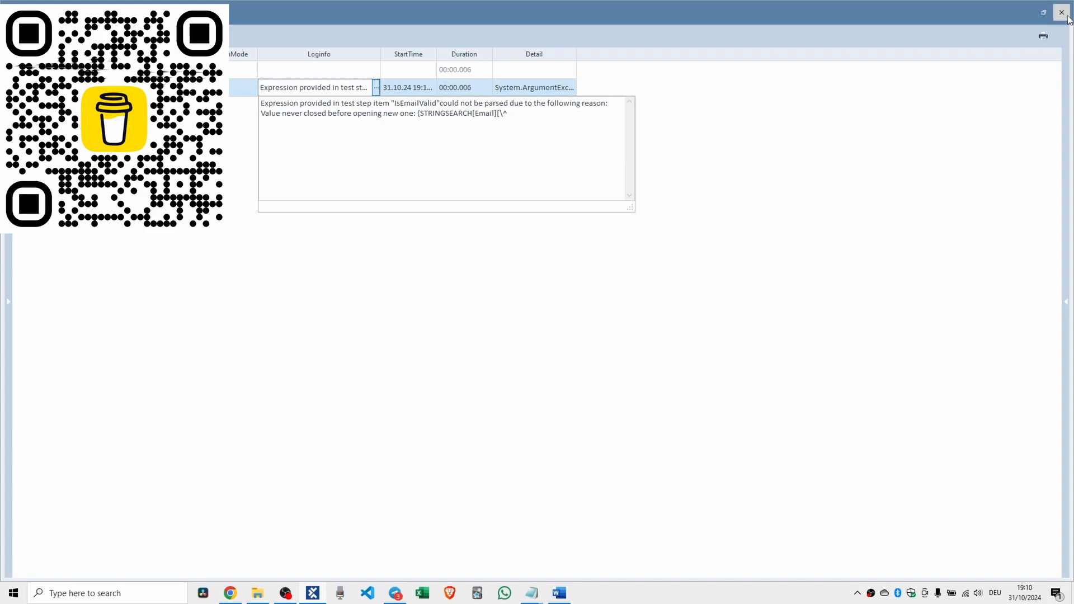
Close the failed ScratchBook results and return to the TBox Set Buffer step with IsEmailValid in Verify mode.
{"action": "left_click", "coordinate": [1062, 12]}
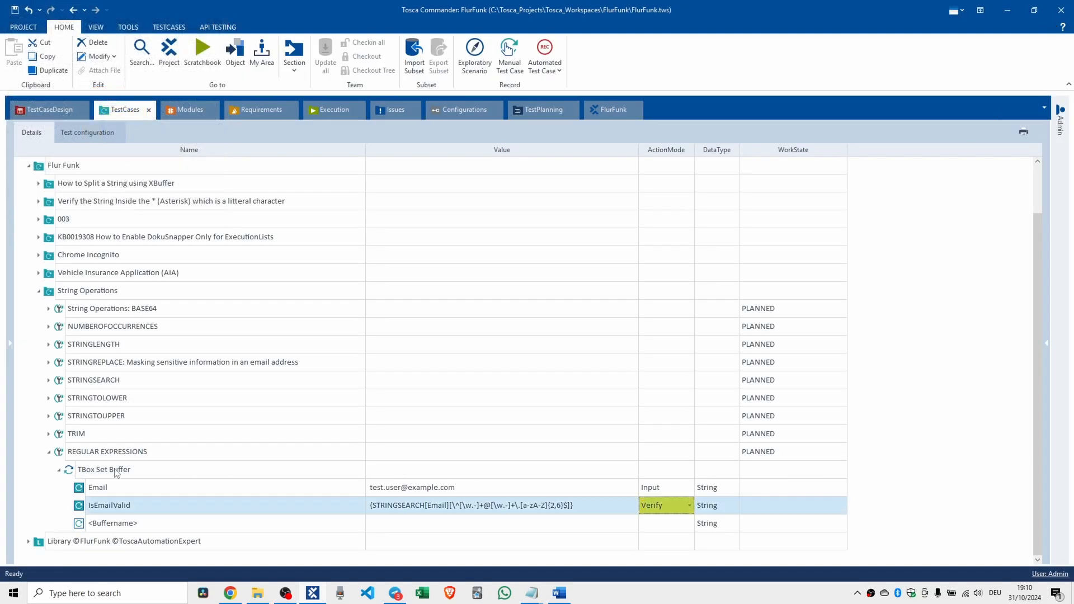
{"action": "left_click", "coordinate": [103, 469]}
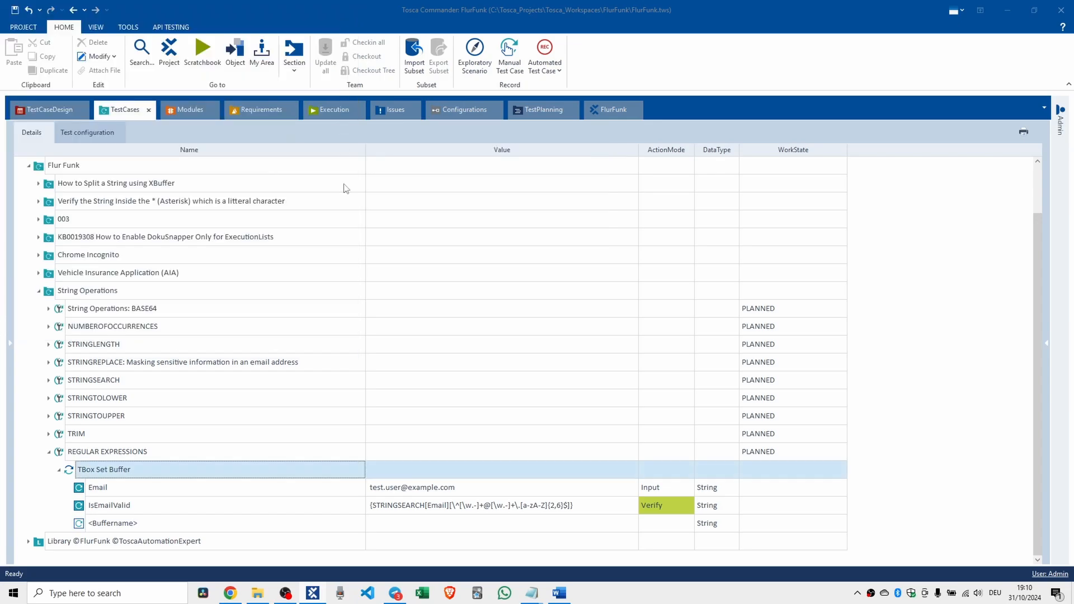